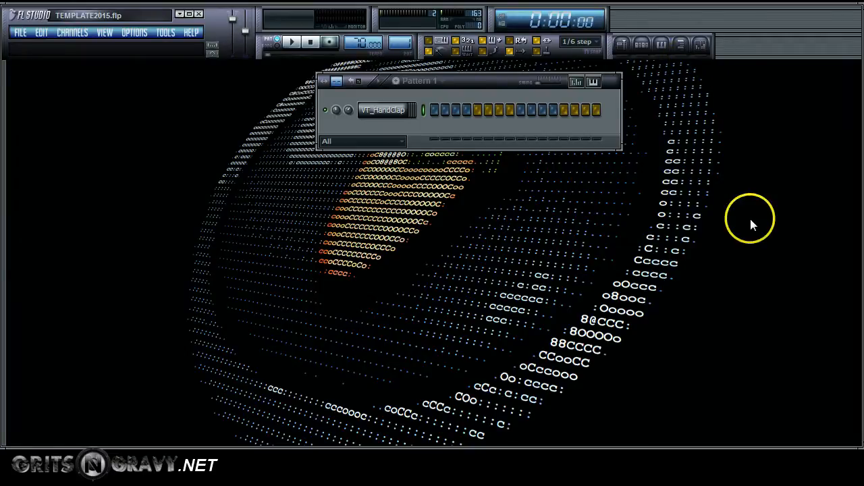
mouse_move(752, 224)
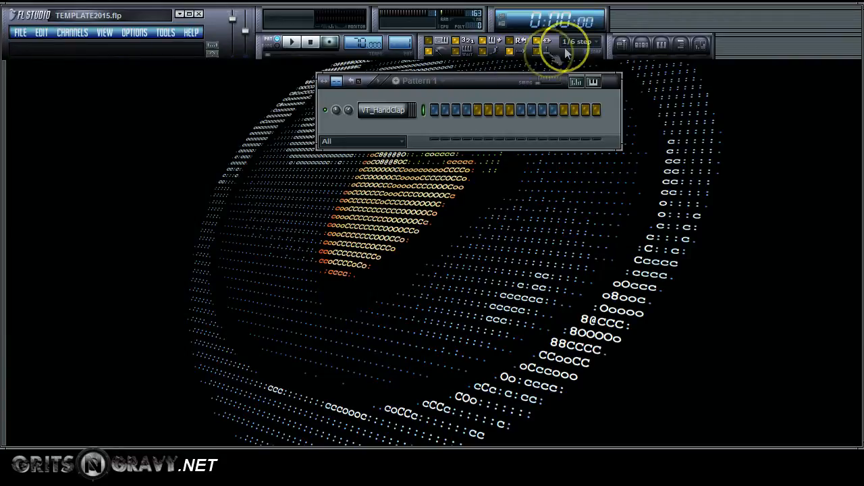
Keep note snap at 1/6 step and open the VT_HandClap piano roll.
left_click(575, 42)
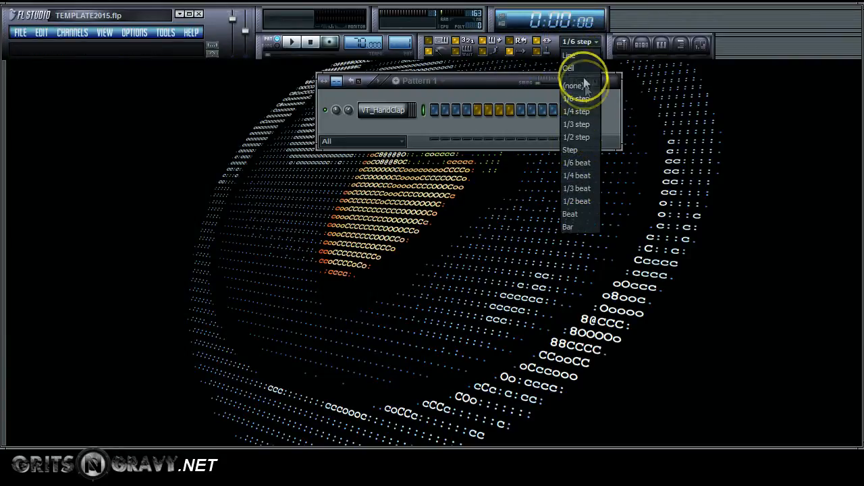
left_click(576, 99)
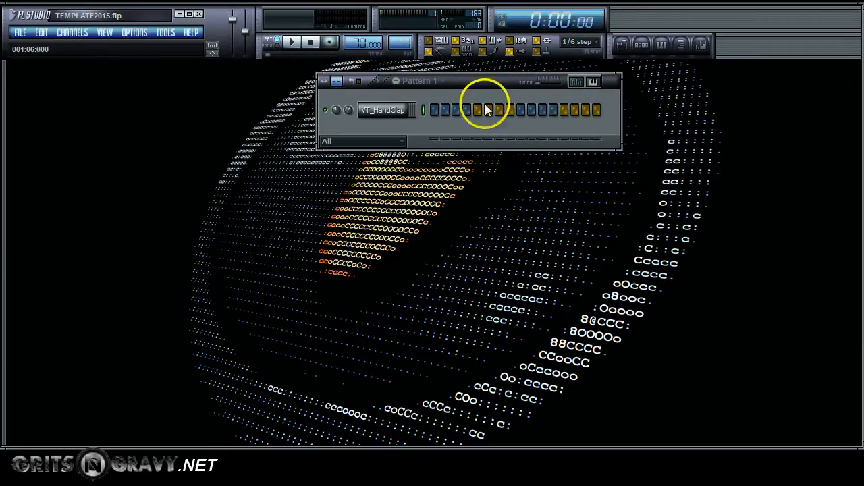
mouse_move(631, 46)
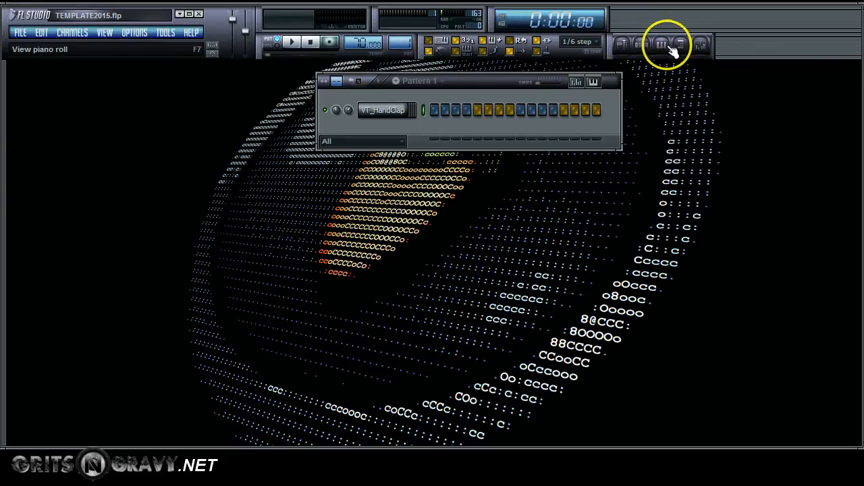
left_click(663, 43)
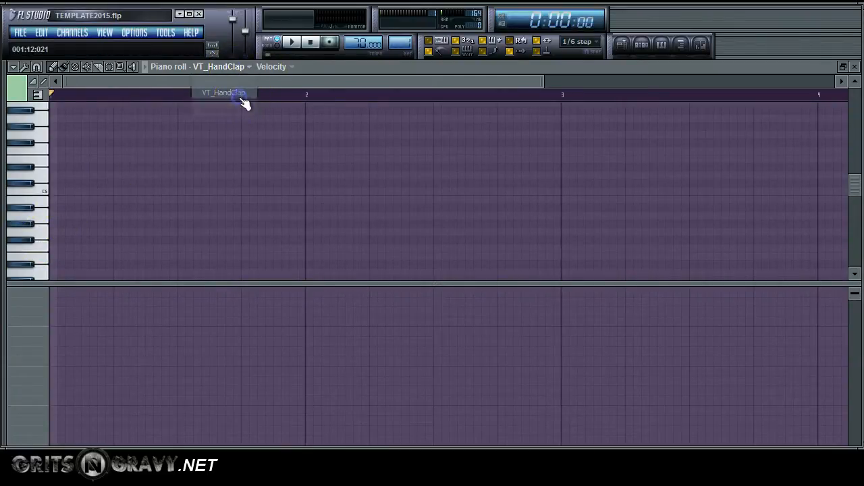
Play the empty pattern, then stop playback.
left_click(305, 43)
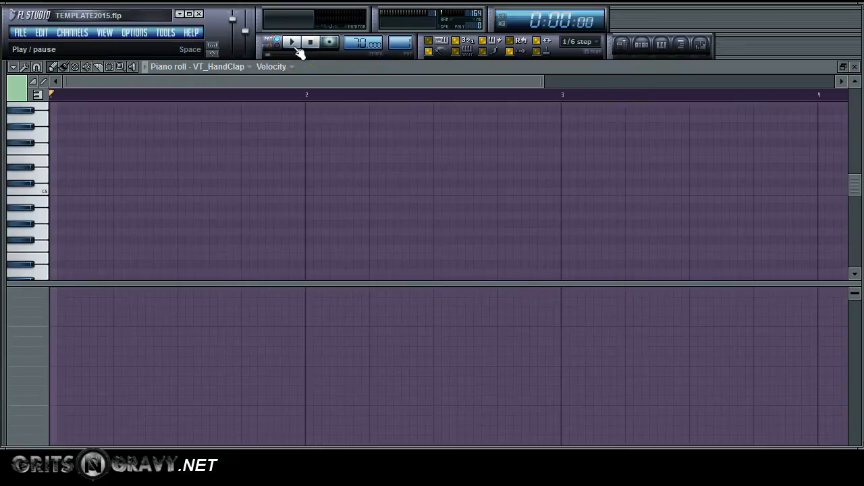
left_click(294, 39)
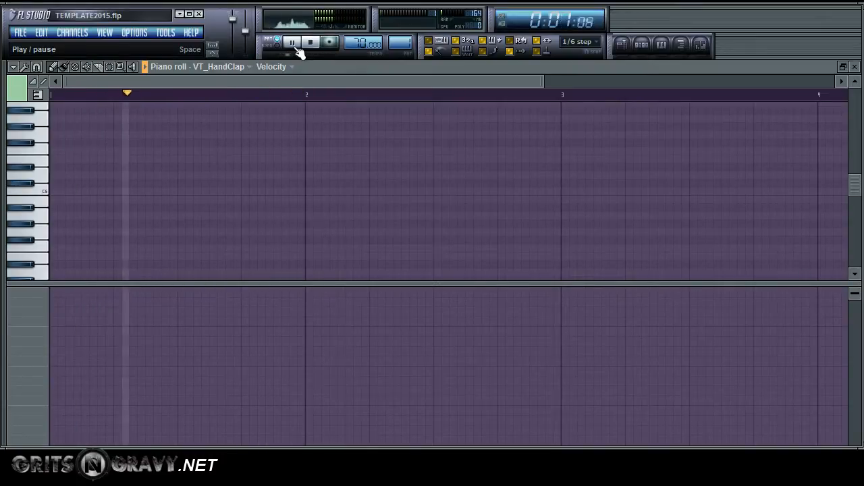
left_click(304, 39)
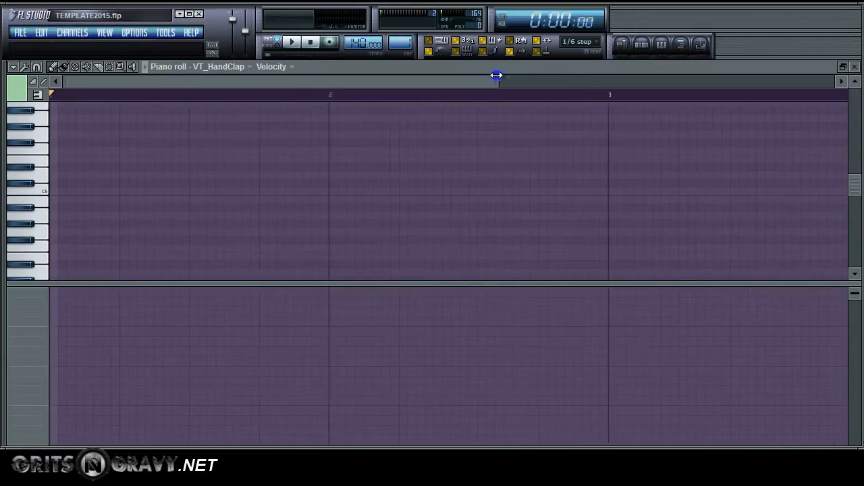
Zoom into the first bars and record clap notes on C5 with a precount.
left_click_drag(498, 74, 431, 70)
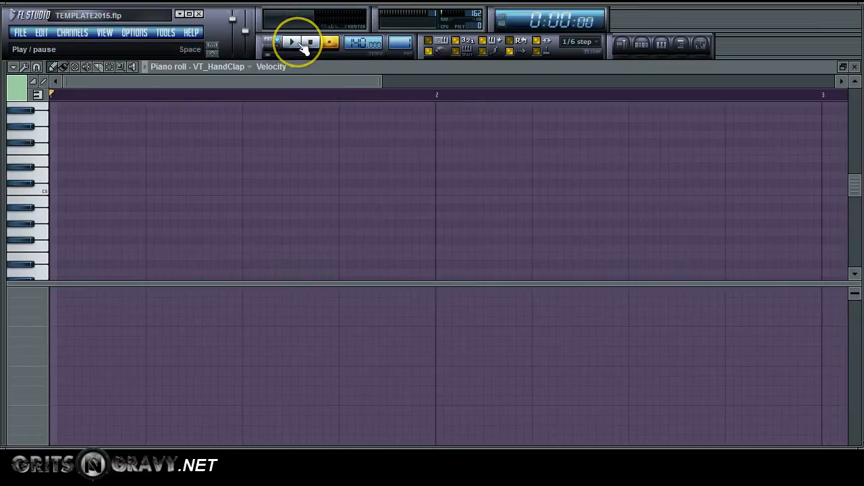
left_click(292, 42)
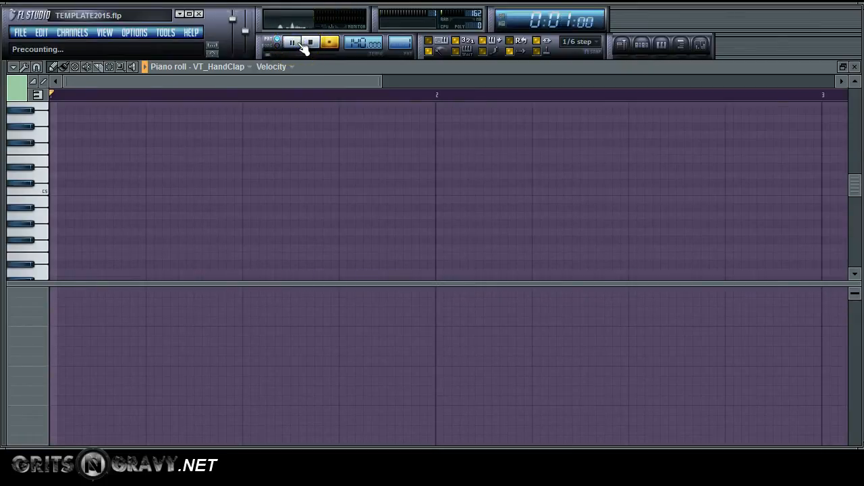
left_click(289, 39)
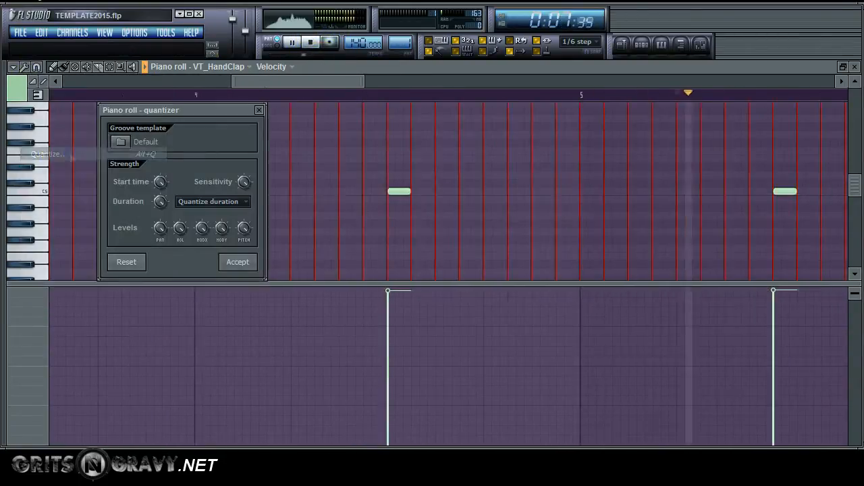
Accept the quantize for the recorded claps and select the clap notes around C5.
left_click(237, 262)
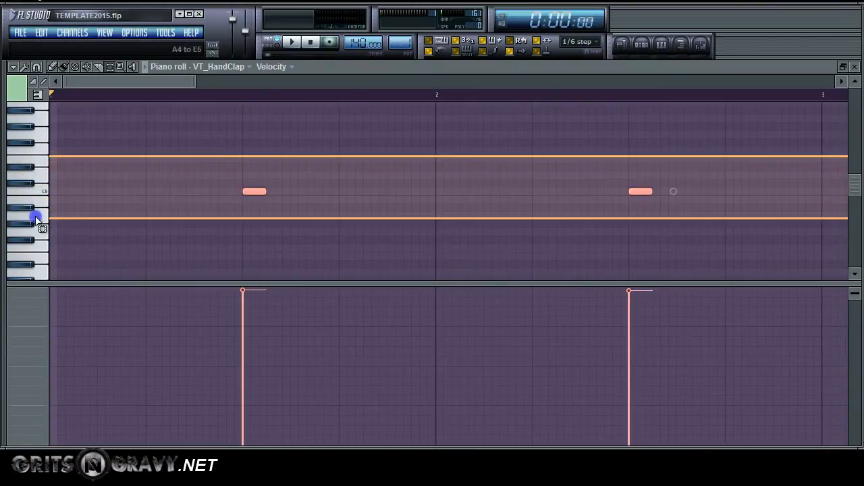
left_click(56, 67)
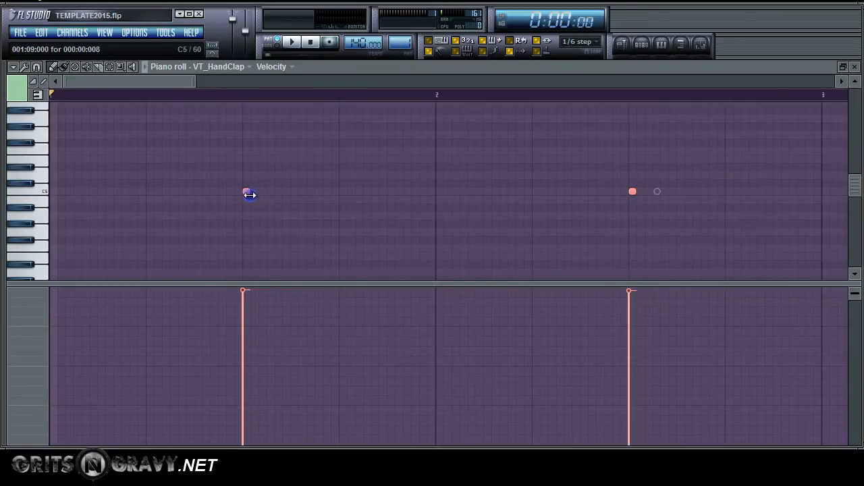
mouse_move(288, 43)
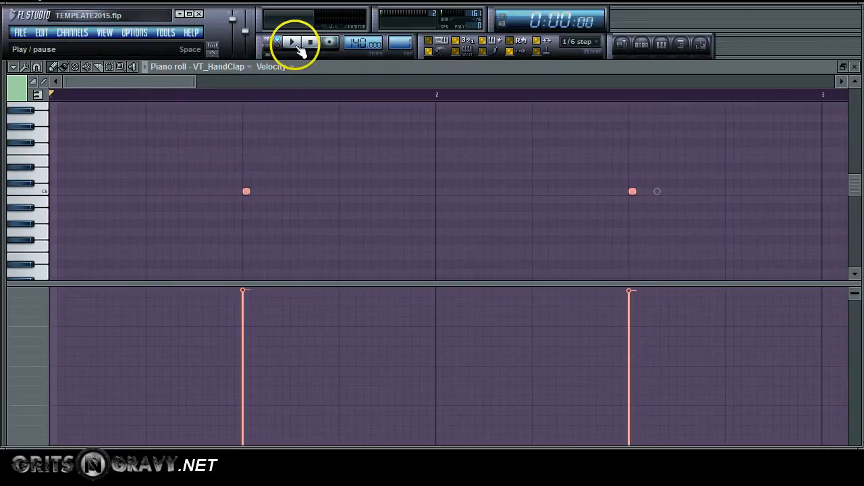
Play the shortened claps, add tiny clap notes after the first, and replay the roll.
left_click(284, 42)
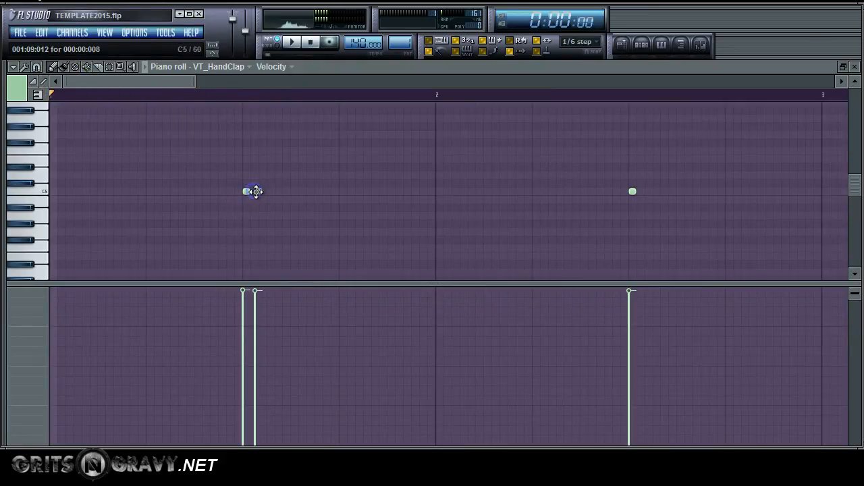
left_click(257, 191)
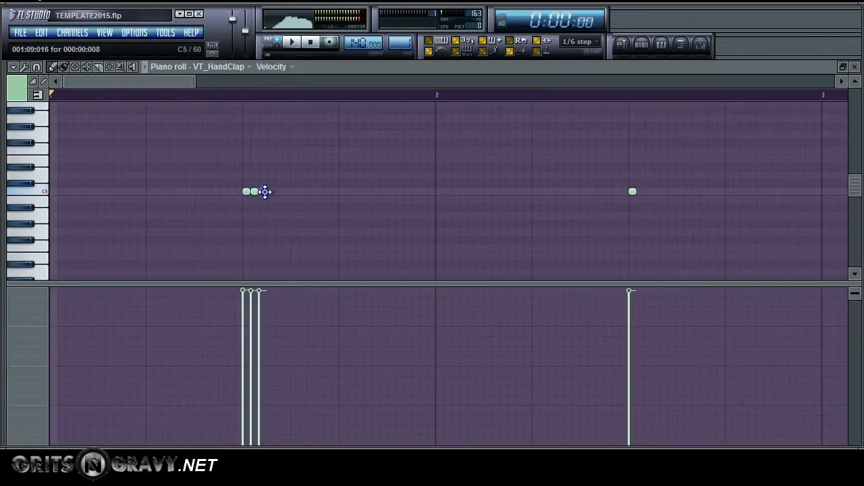
left_click(262, 191)
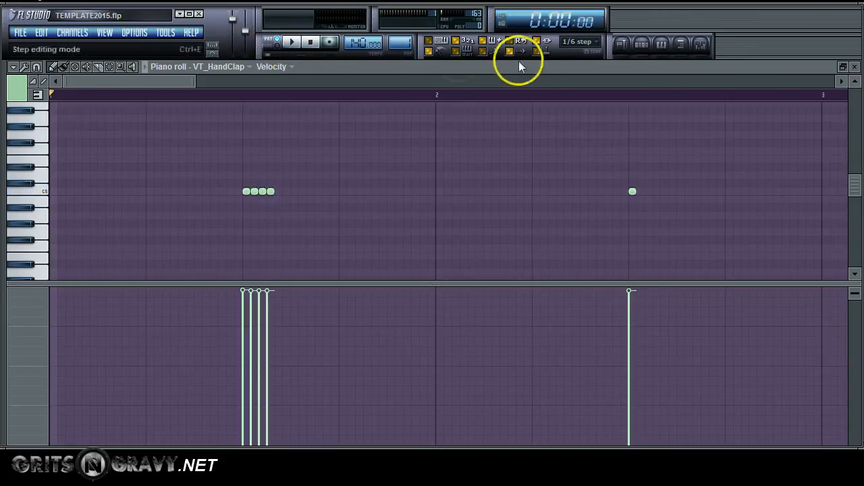
left_click(298, 39)
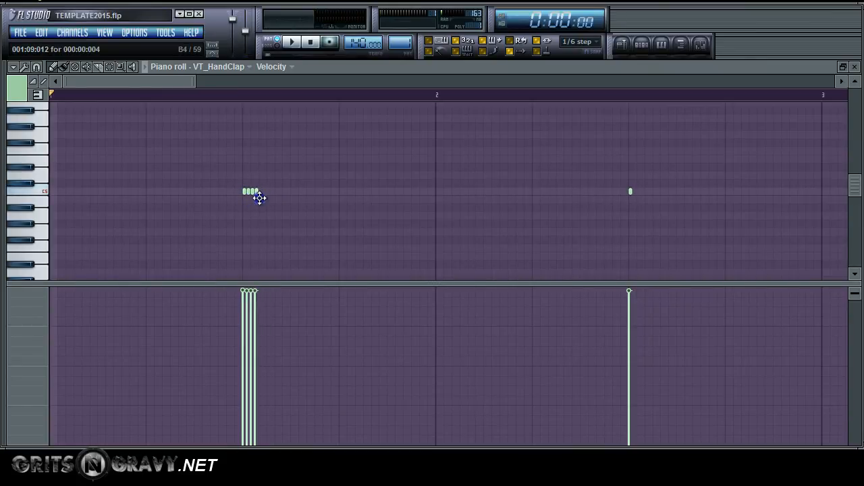
left_click(282, 39)
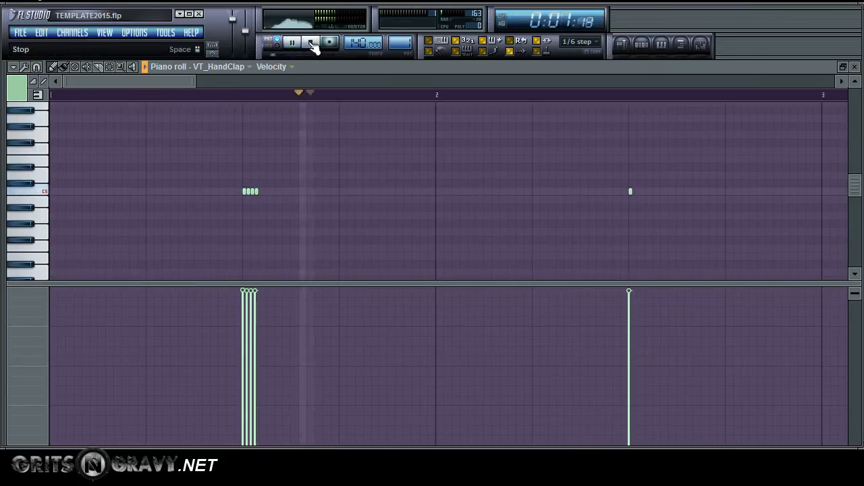